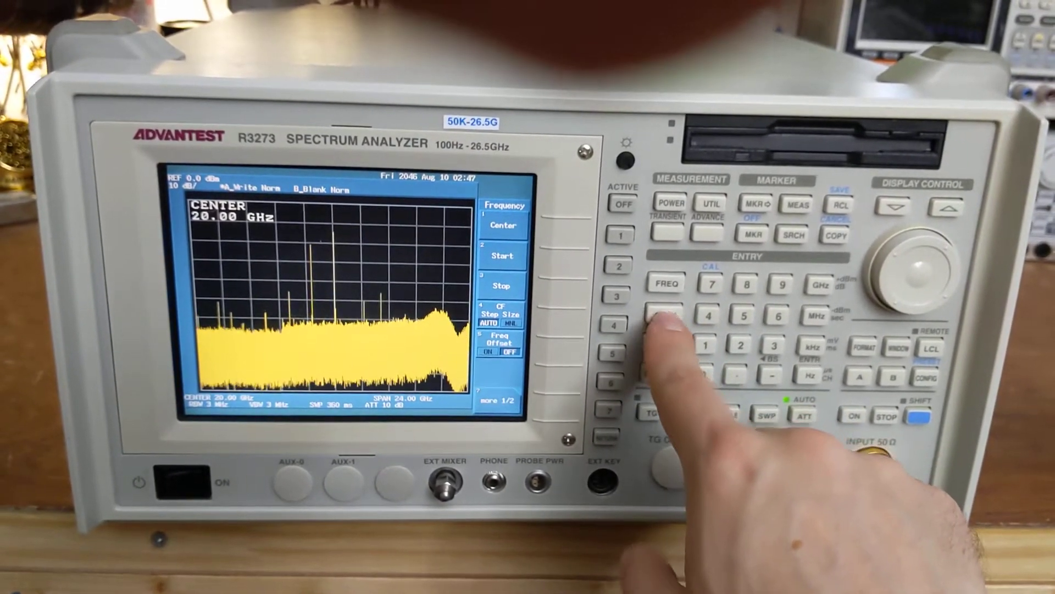
Make the span the active entry via SPAN, ready to narrow it from 24.00 GHz
click(654, 317)
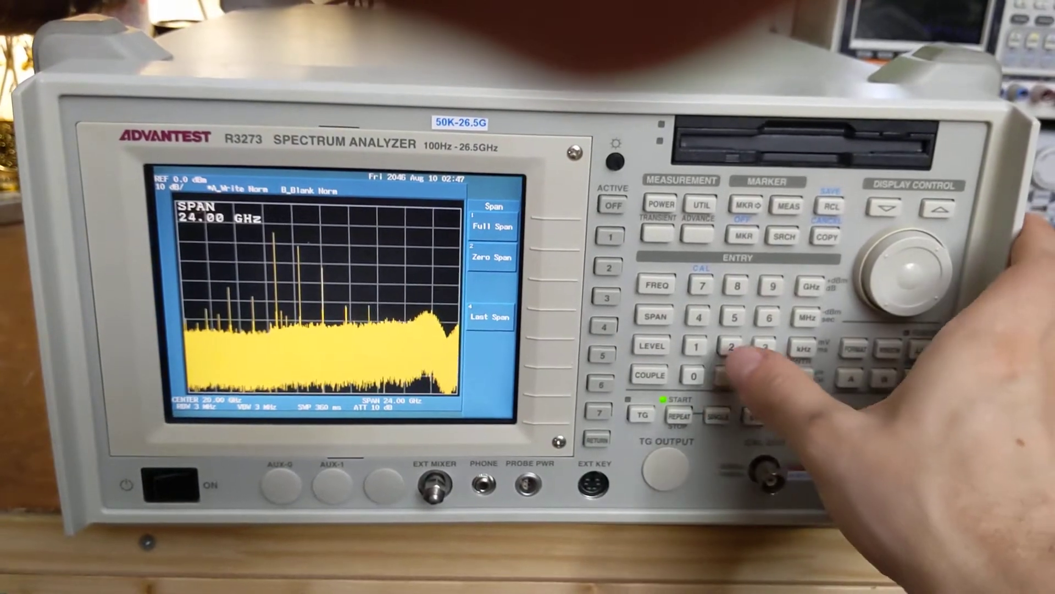